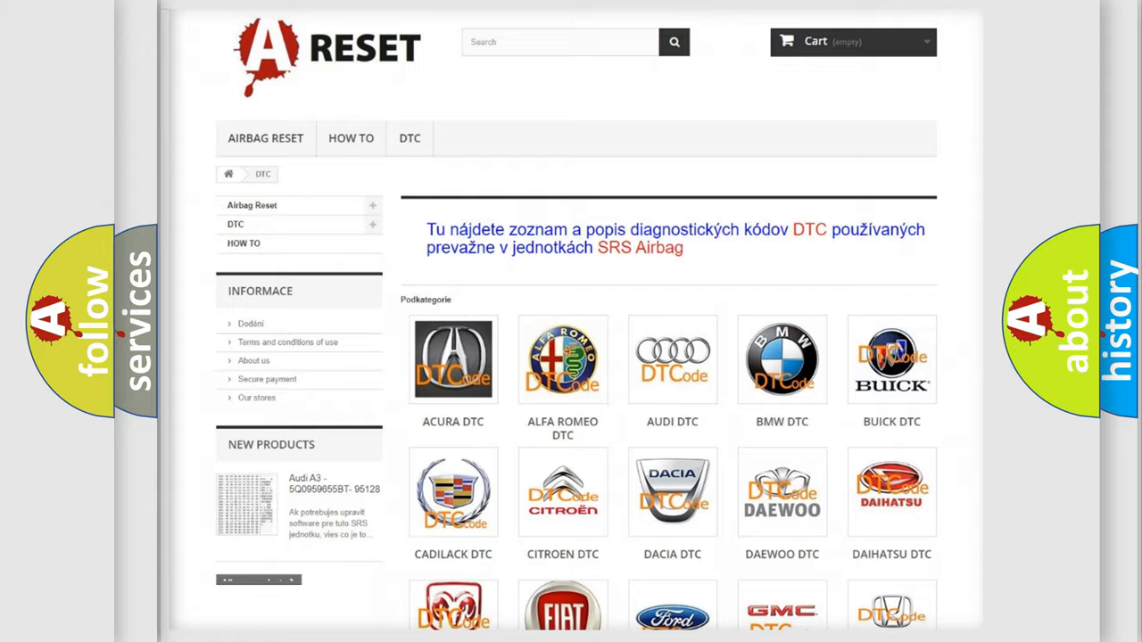
Navigate from the DTC category grid into the Fiat DTC listing and browse its trouble codes
{"action": "scroll", "scroll_direction": "down", "scroll_amount": 3}
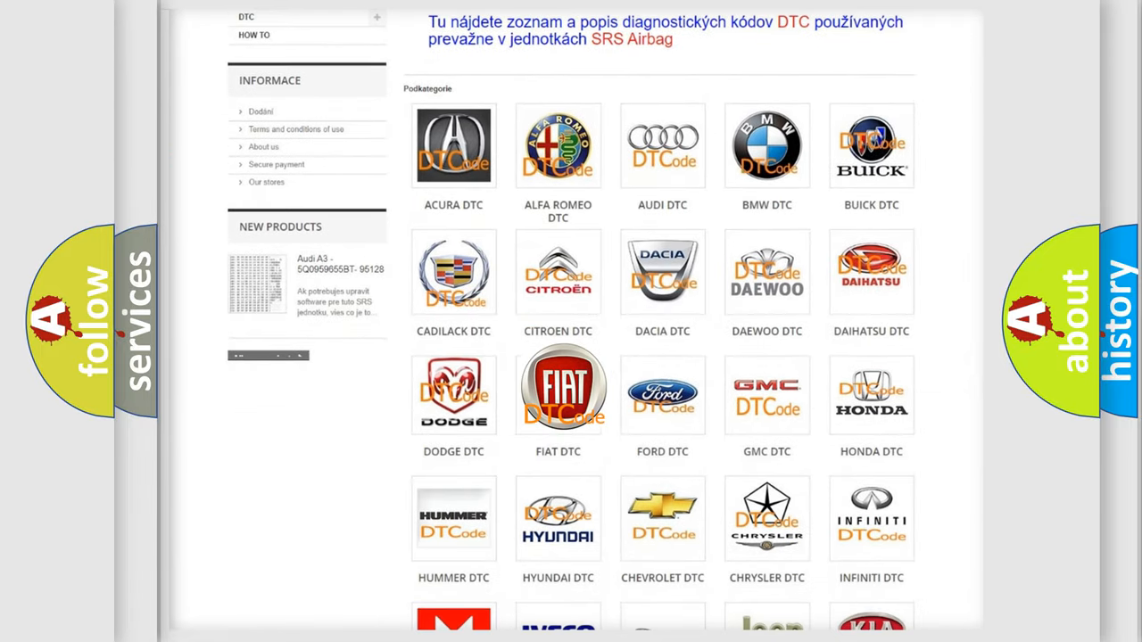
{"action": "left_click", "coordinate": [556, 395]}
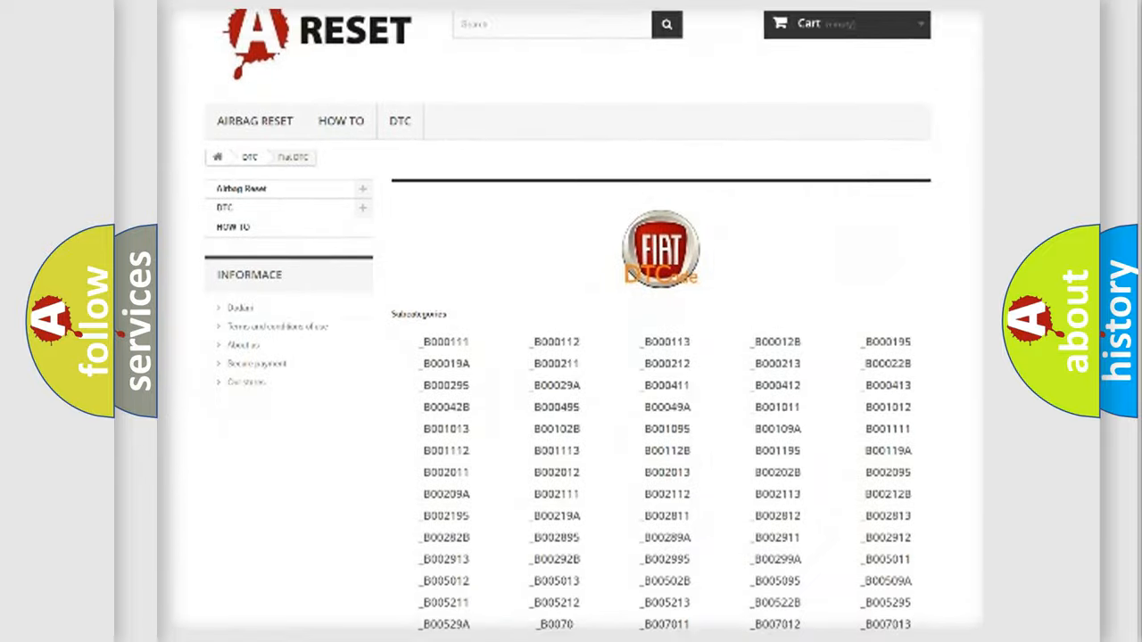
{"action": "scroll", "scroll_direction": "down", "scroll_amount": 3}
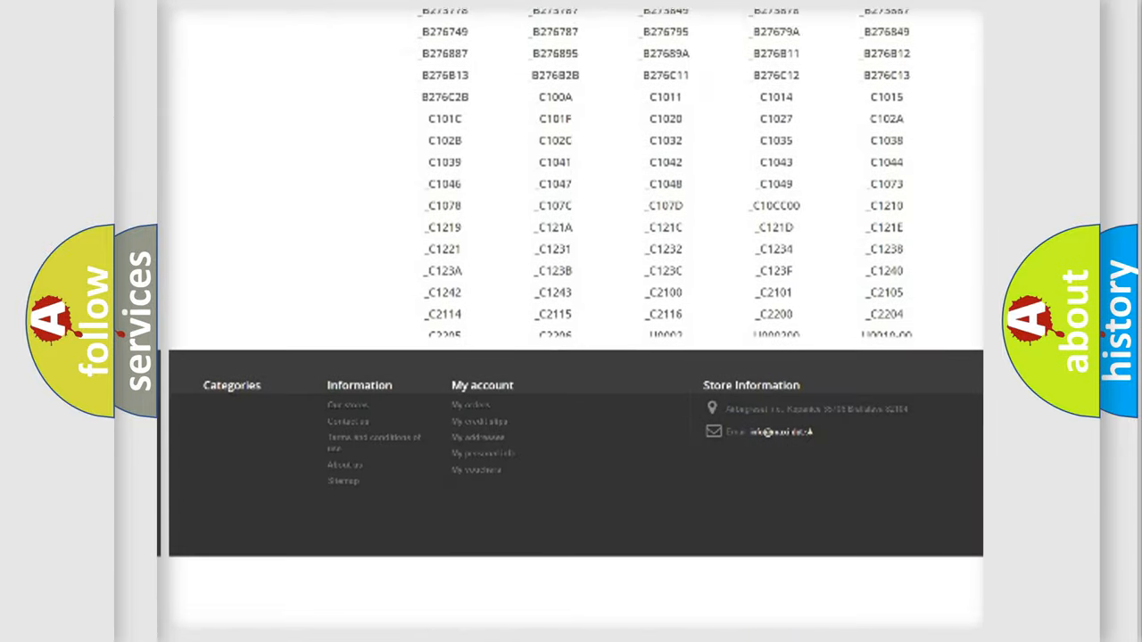
{"action": "scroll", "scroll_direction": "down", "scroll_amount": 3}
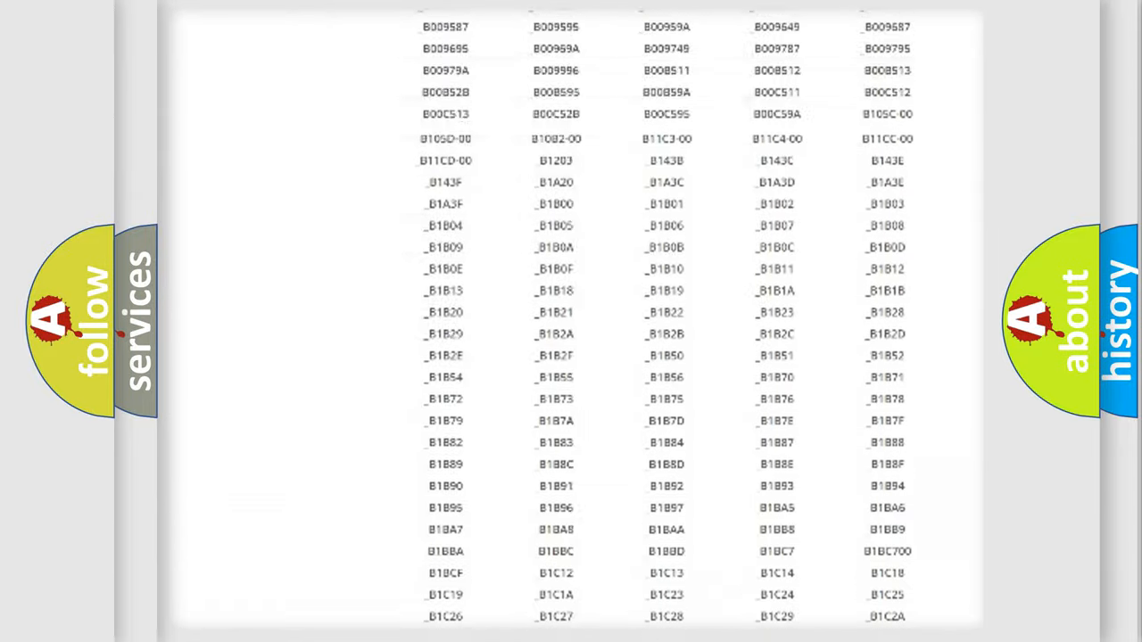